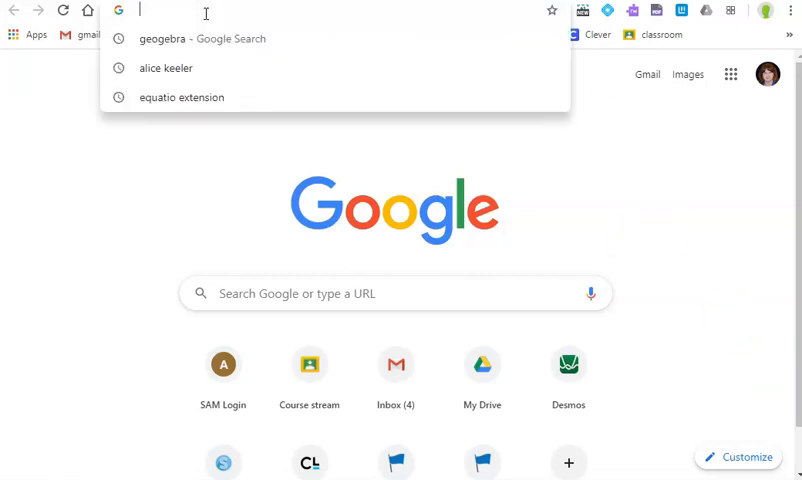
# Go to docs.google.com in Chrome and create a Blank untitled document
pyautogui.write('docs.google.com')
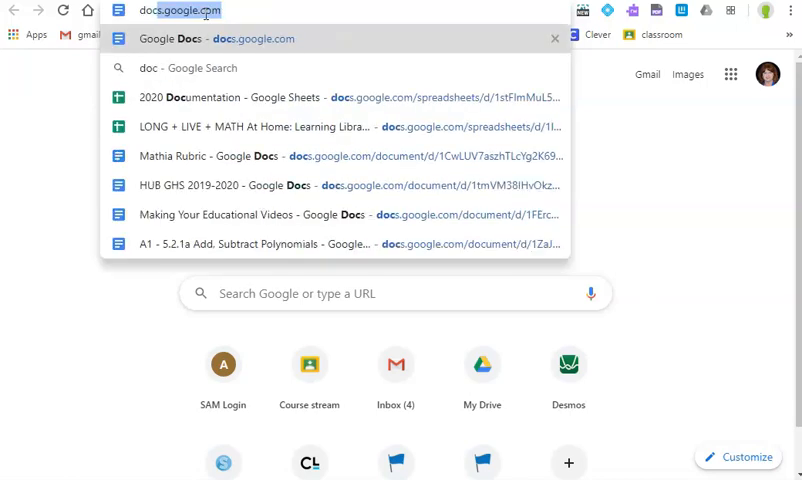
pyautogui.click(200, 38)
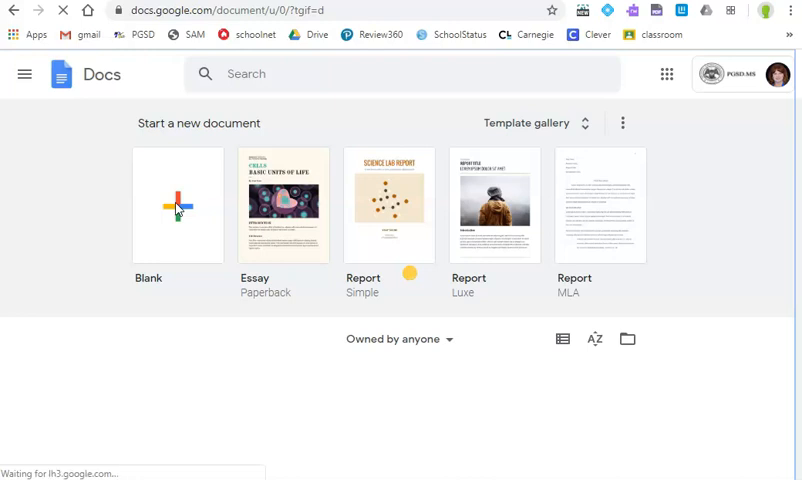
pyautogui.click(178, 205)
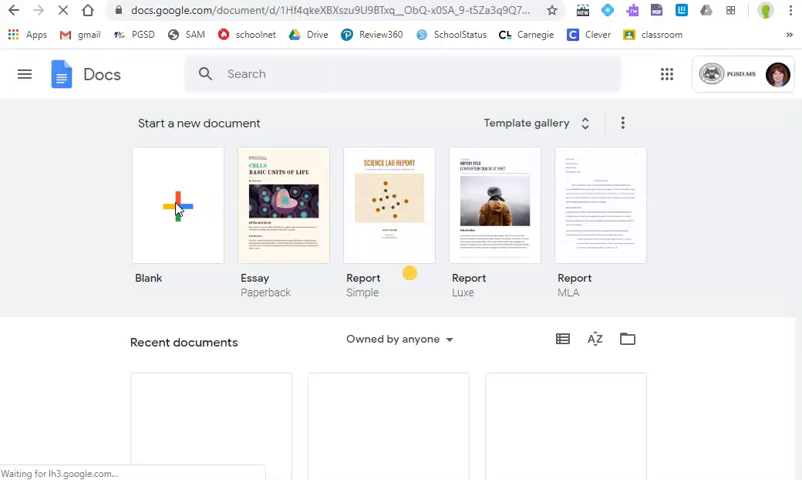
pyautogui.click(178, 205)
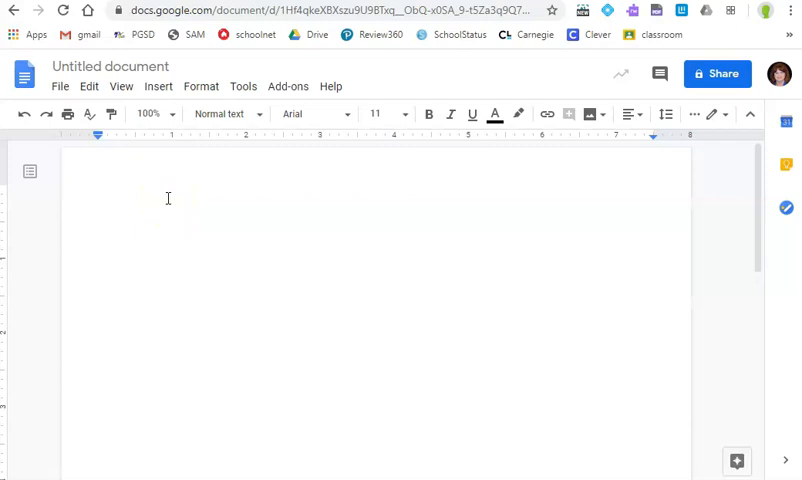
pyautogui.moveTo(157, 86)
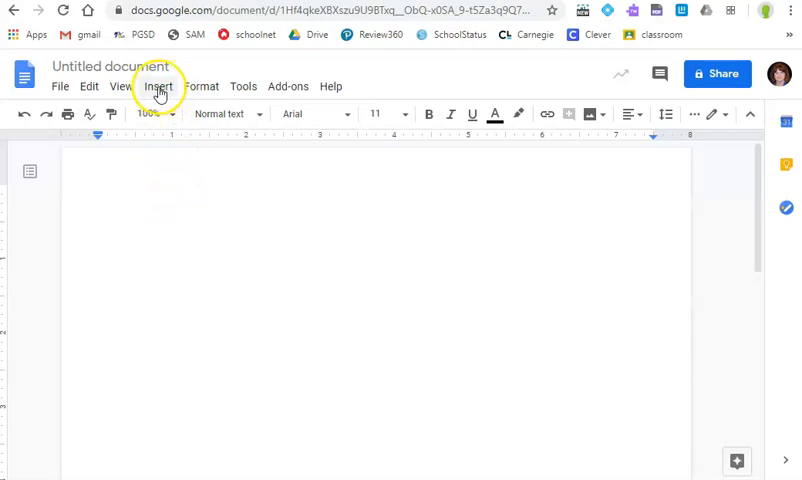
# Insert an empty equation from the Insert menu's Equation option
pyautogui.click(158, 86)
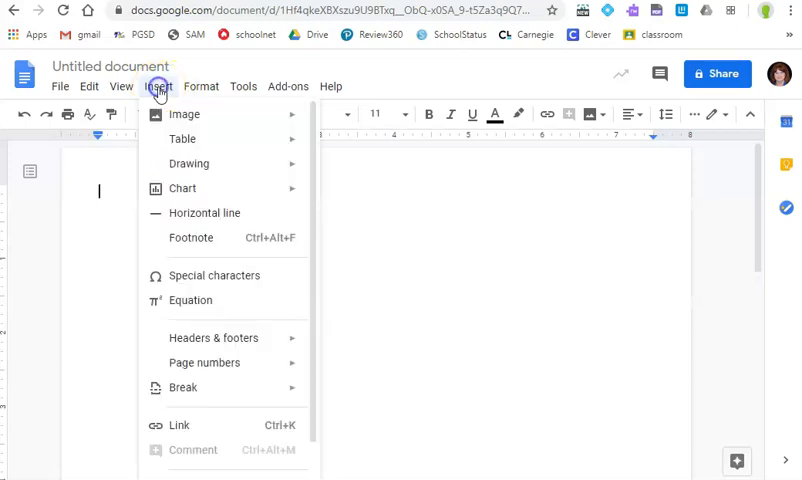
pyautogui.moveTo(189, 340)
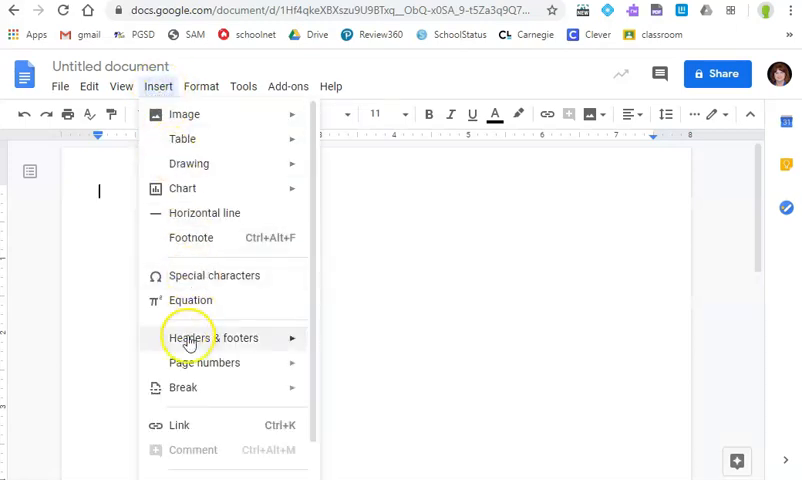
pyautogui.moveTo(177, 300)
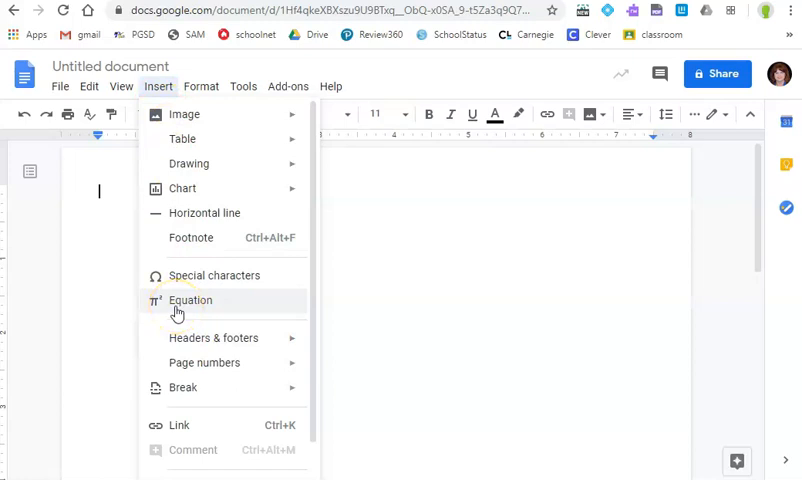
pyautogui.click(190, 300)
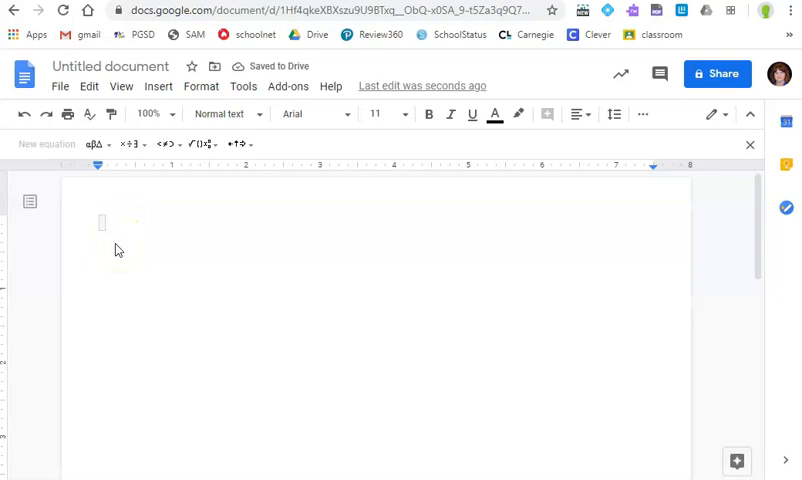
# Type y = 2(x + 4) and add a superscript 2 using the Math operations menu
pyautogui.write('y =')
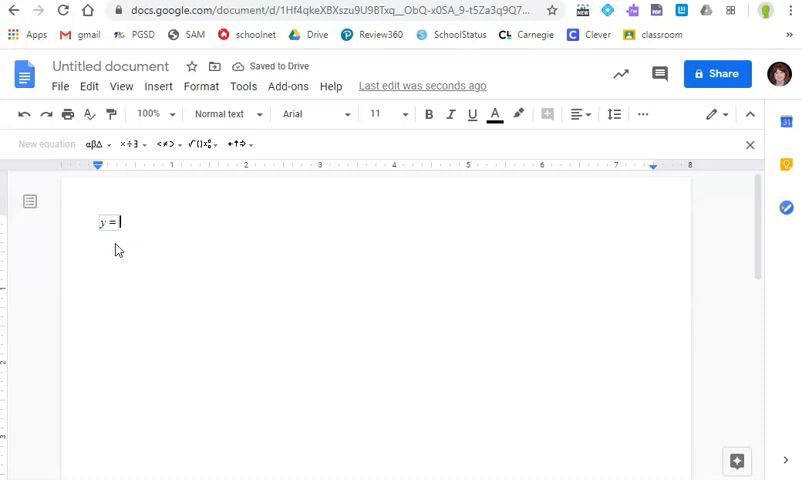
pyautogui.write('2')
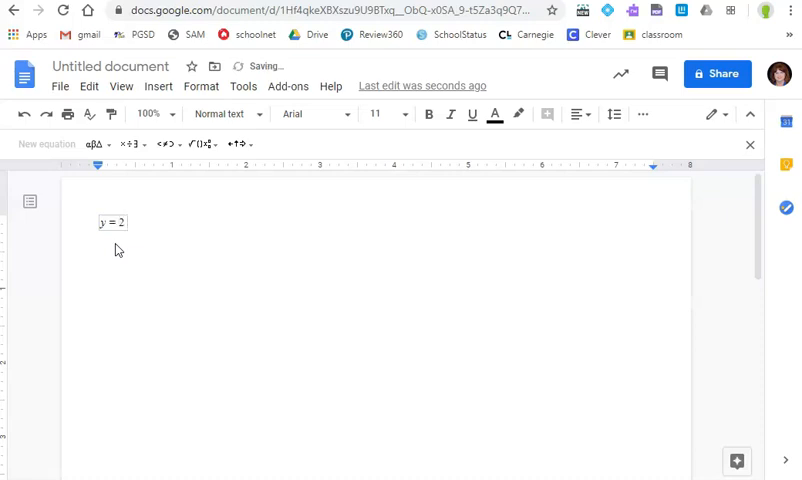
pyautogui.write('(x − 4')
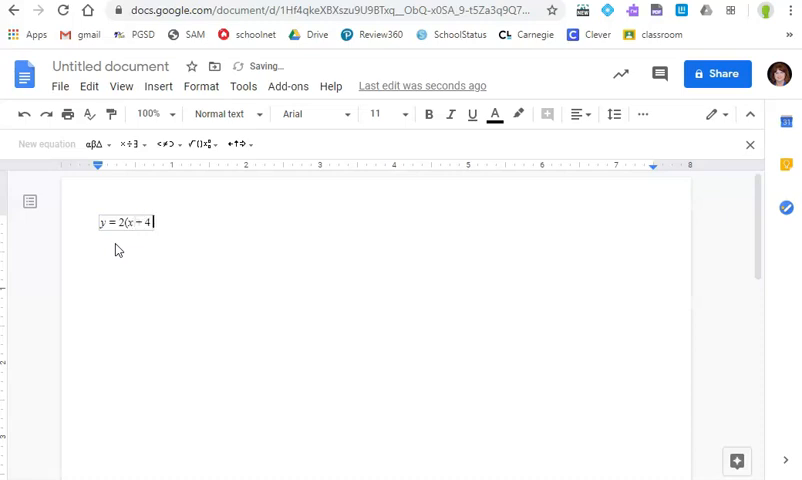
pyautogui.write(')')
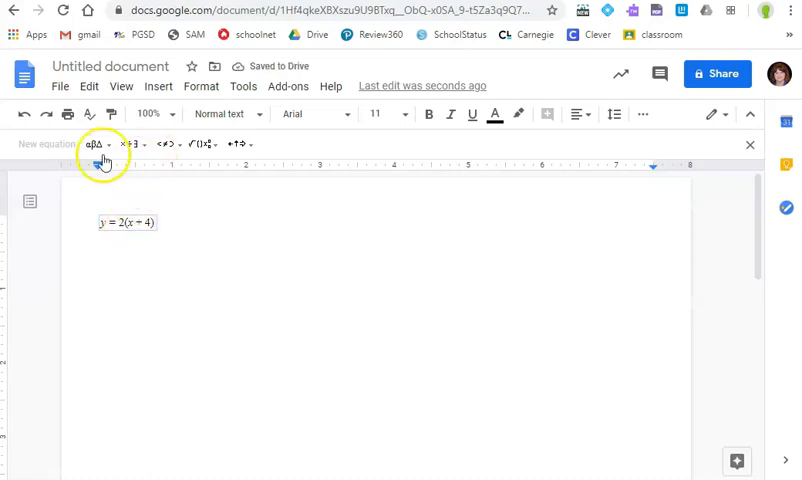
pyautogui.moveTo(133, 144)
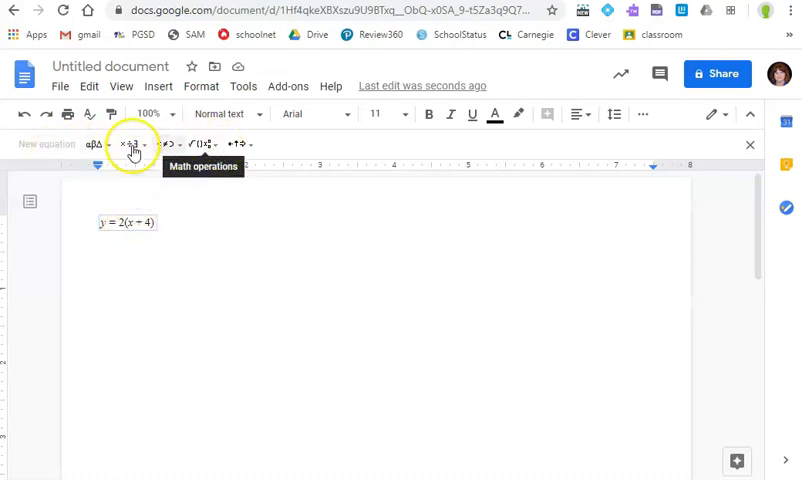
pyautogui.moveTo(95, 144)
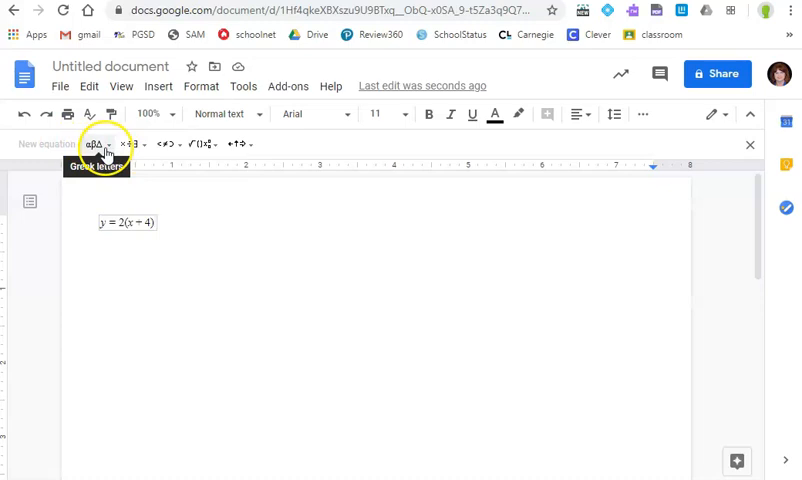
pyautogui.moveTo(197, 143)
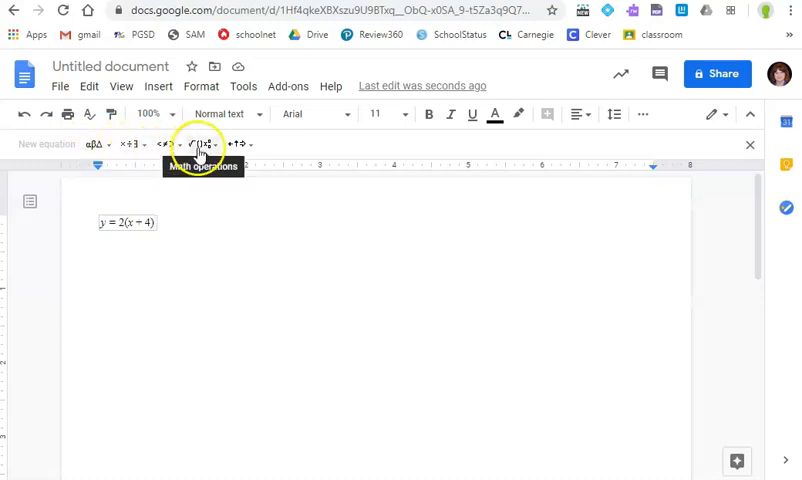
pyautogui.click(199, 144)
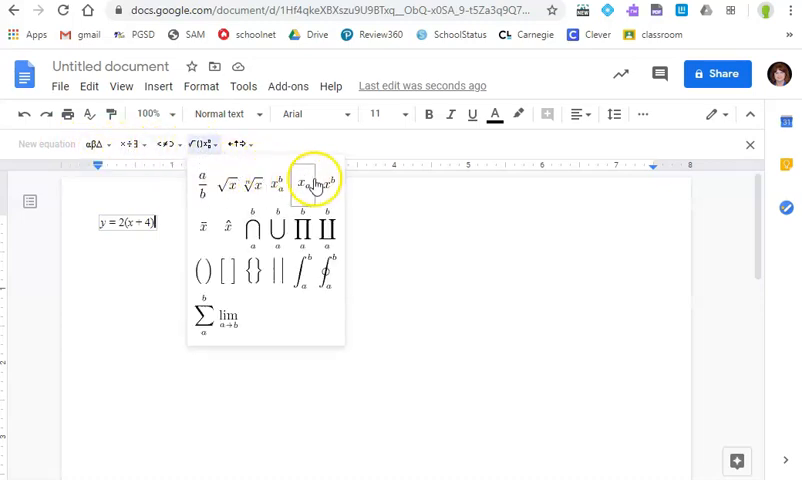
pyautogui.moveTo(327, 186)
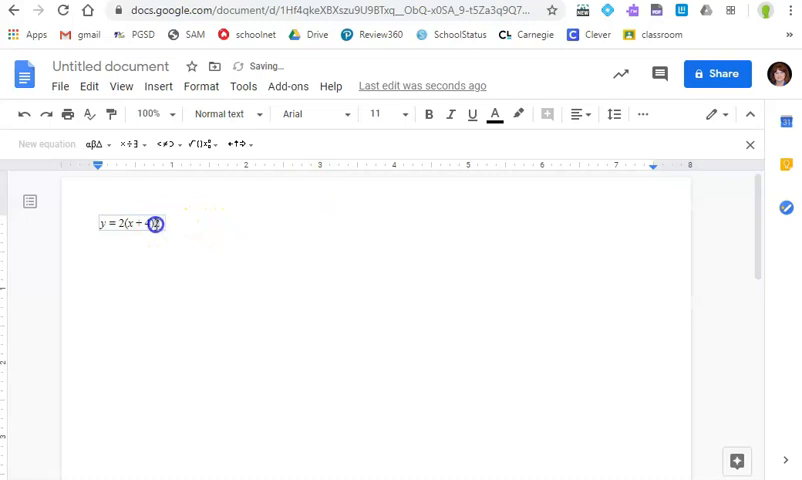
pyautogui.click(199, 144)
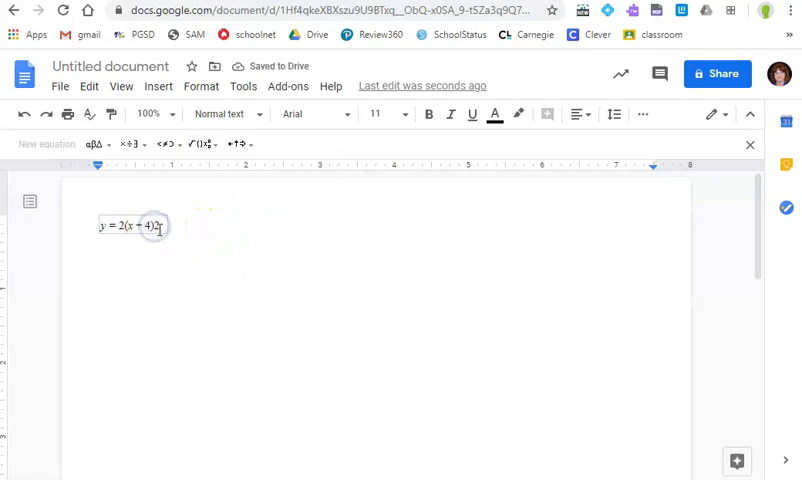
pyautogui.press('Backspace')
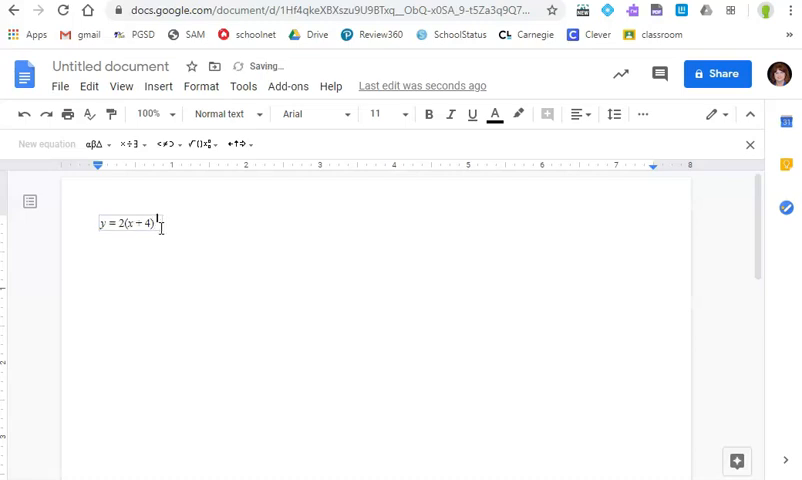
pyautogui.write('2 + 1')
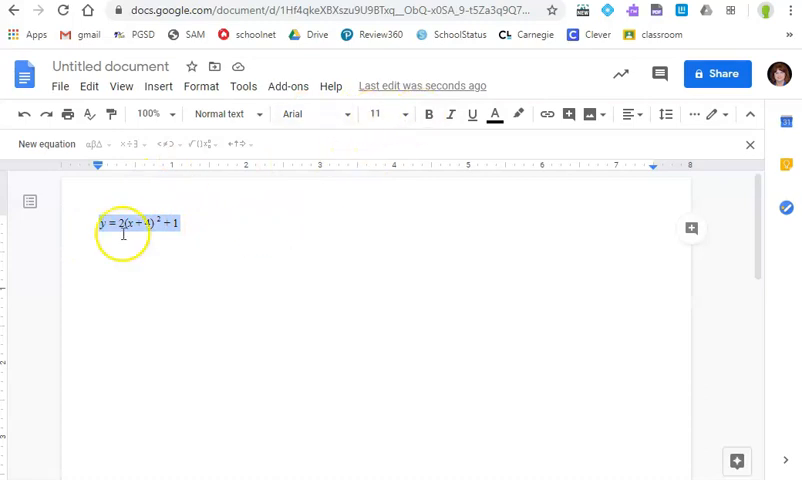
pyautogui.moveTo(408, 113)
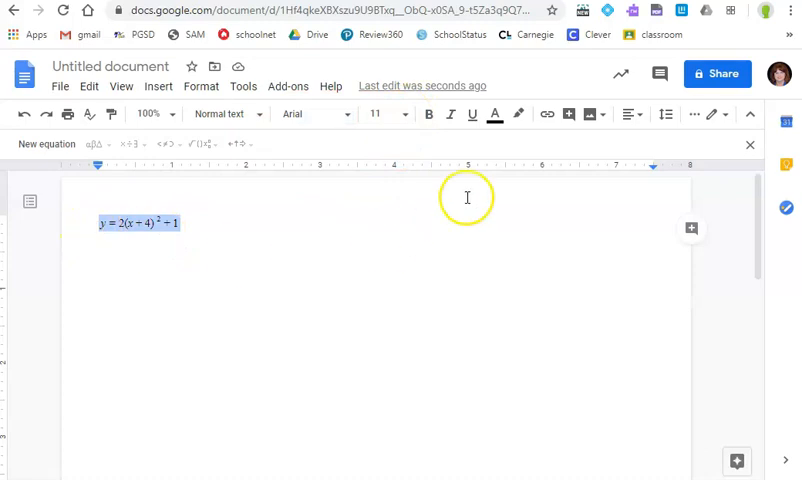
# Choose a new font size for the equation from the toolbar size list
pyautogui.click(404, 113)
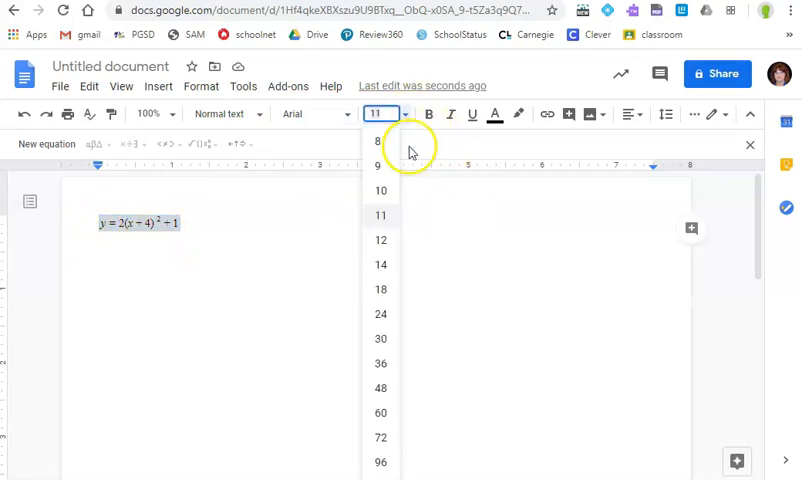
pyautogui.click(380, 339)
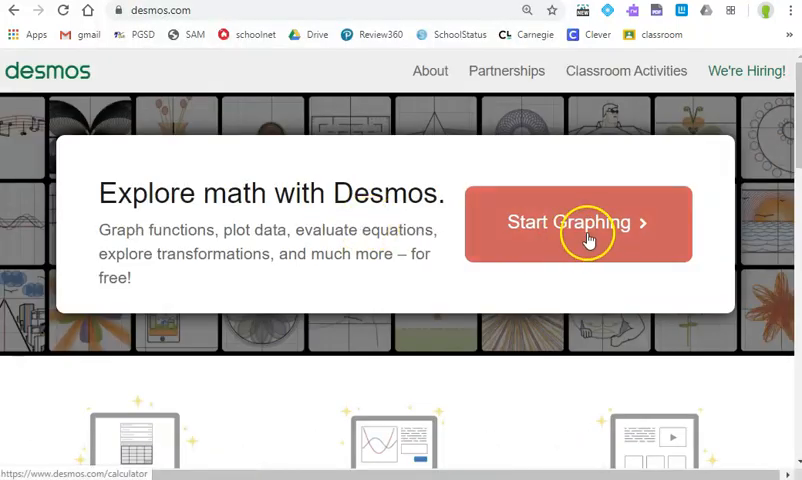
# Launch the blank calculator with the Start Graphing button on desmos.com
pyautogui.click(578, 222)
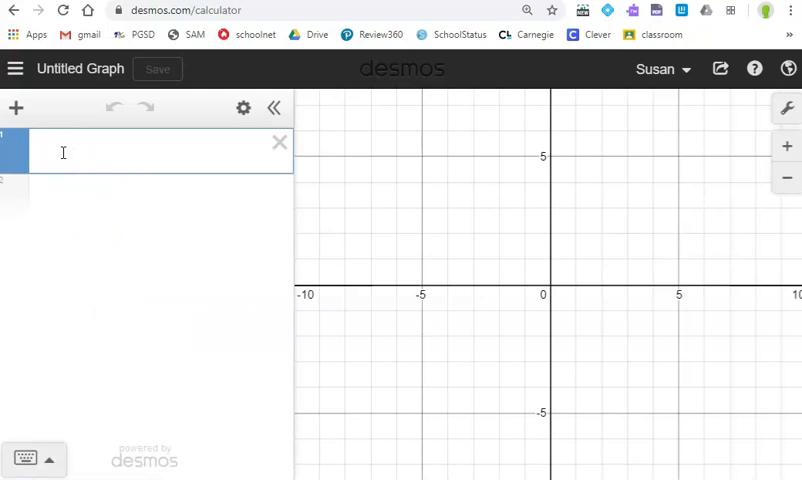
# Enter y=(x+3)(x+2) in the Desmos expression list and click the graph area
pyautogui.write('y=')
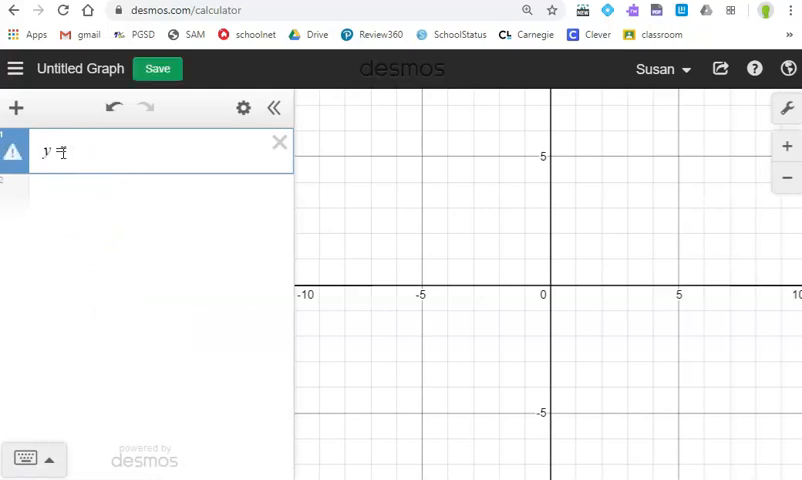
pyautogui.write('(x+')
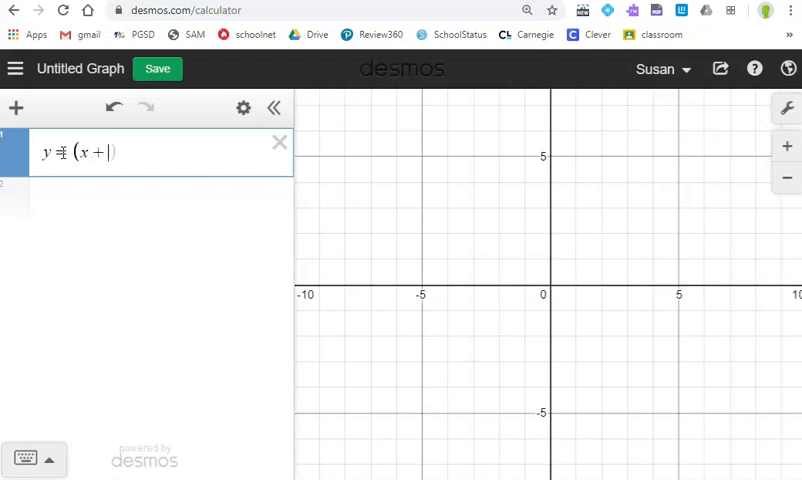
pyautogui.write('3)(x')
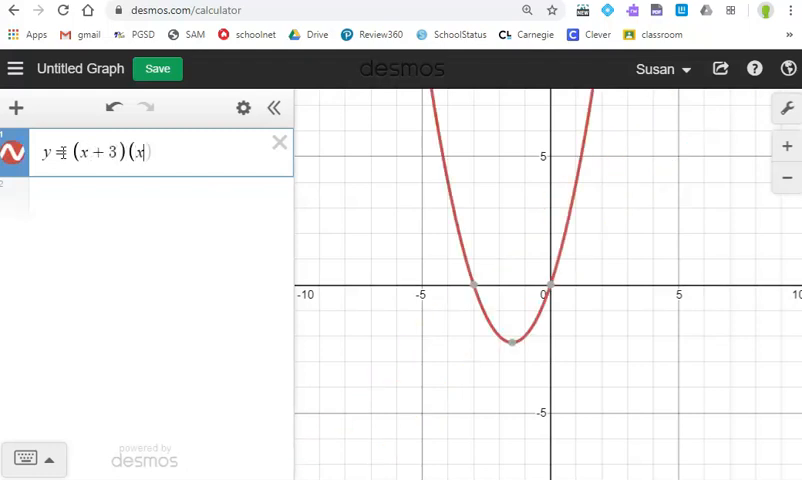
pyautogui.write('+2')
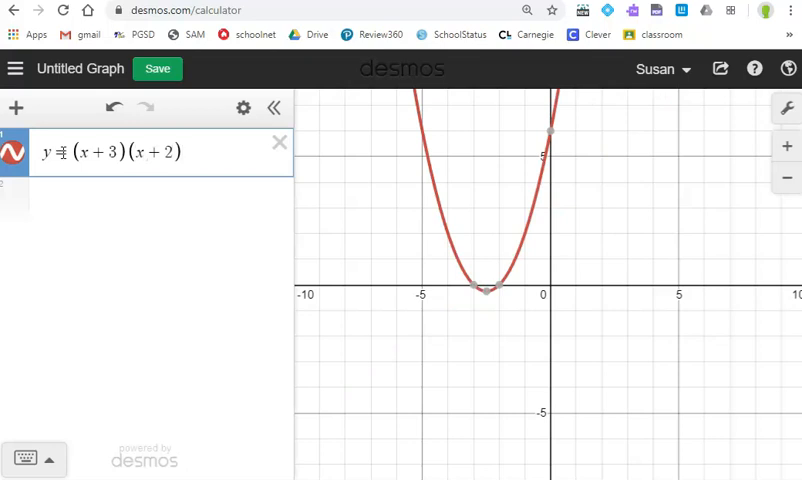
pyautogui.moveTo(490, 118)
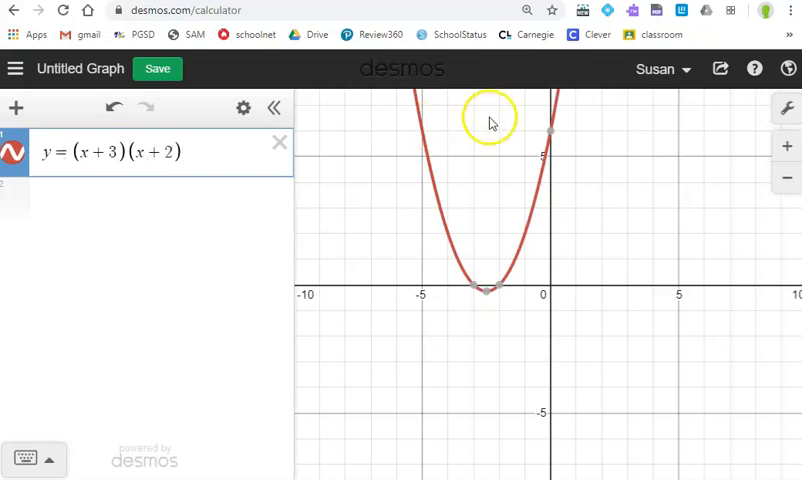
pyautogui.click(550, 132)
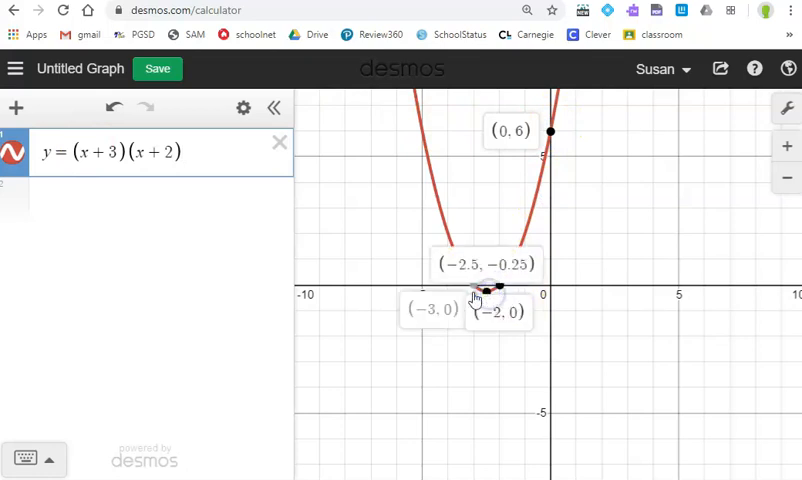
pyautogui.moveTo(590, 343)
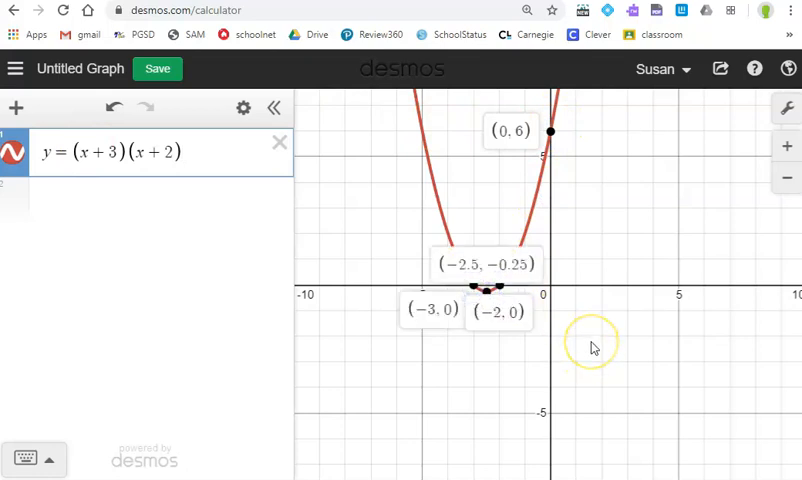
pyautogui.moveTo(592, 347)
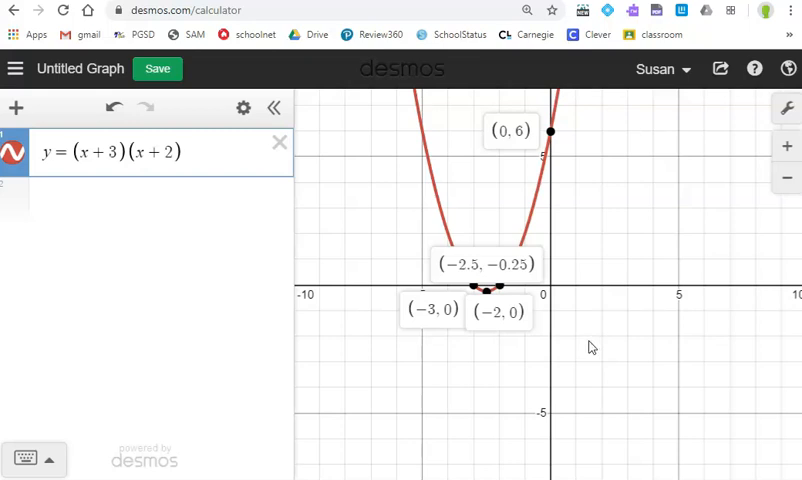
pyautogui.moveTo(530, 203)
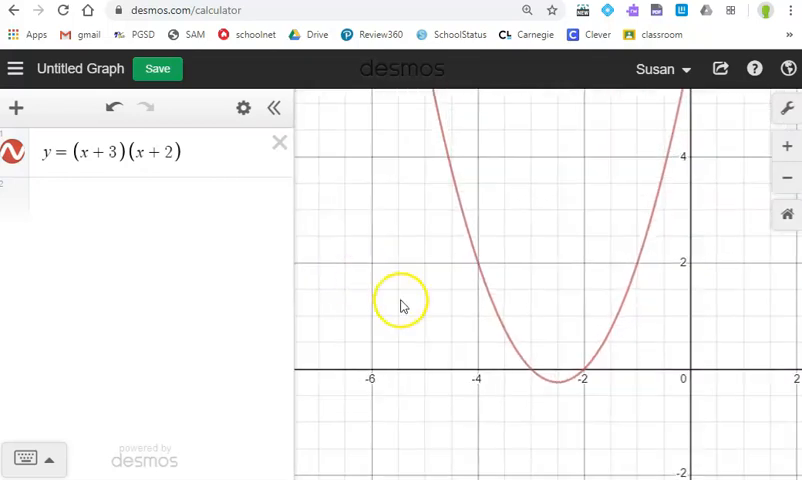
# Recenter the graph and click the curve to label roots, vertex and (0, 6)
pyautogui.moveTo(400, 300); pyautogui.dragTo(382, 292)
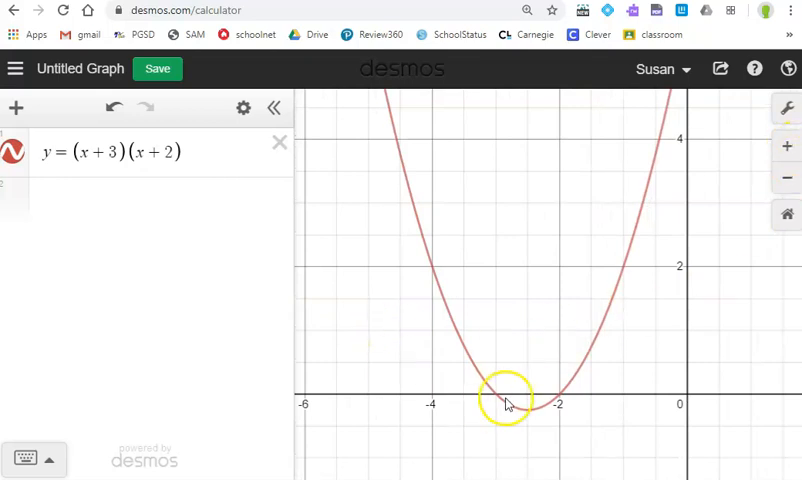
pyautogui.moveTo(510, 399)
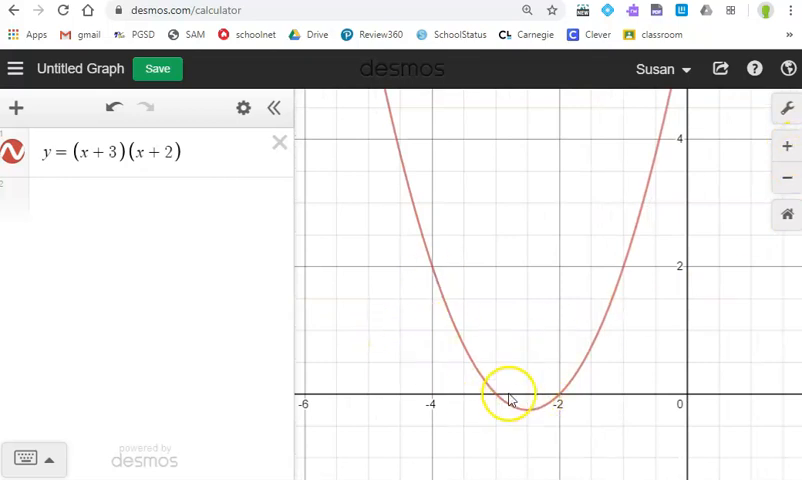
pyautogui.click(491, 394)
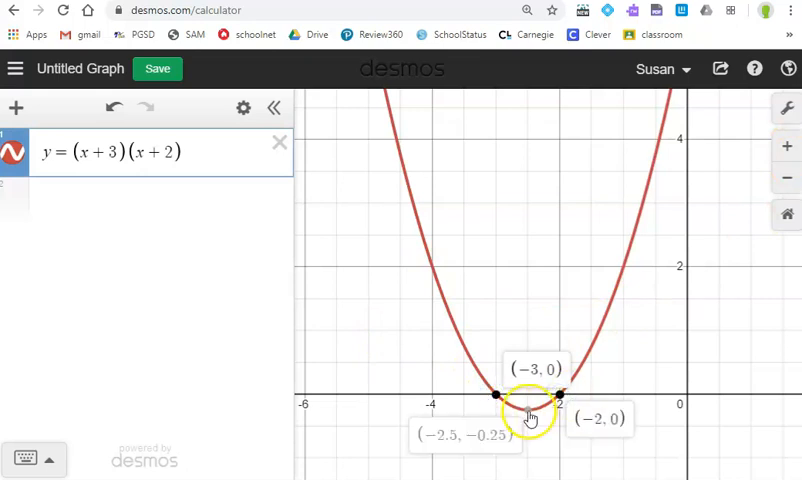
pyautogui.moveTo(337, 323)
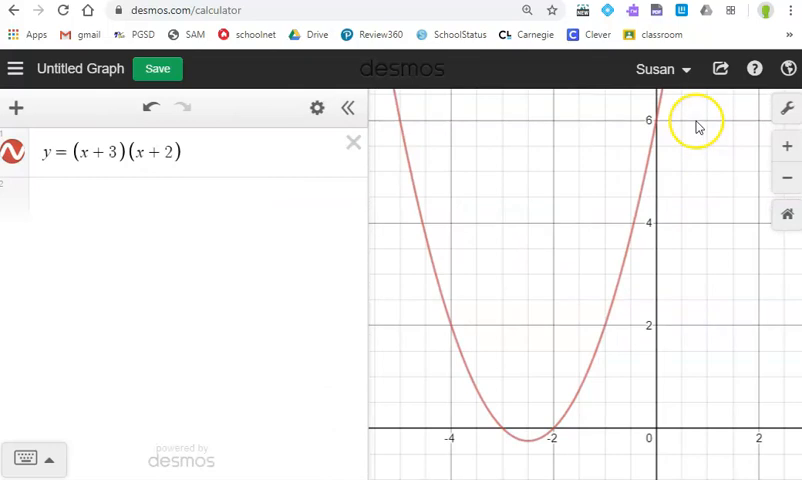
pyautogui.click(656, 121)
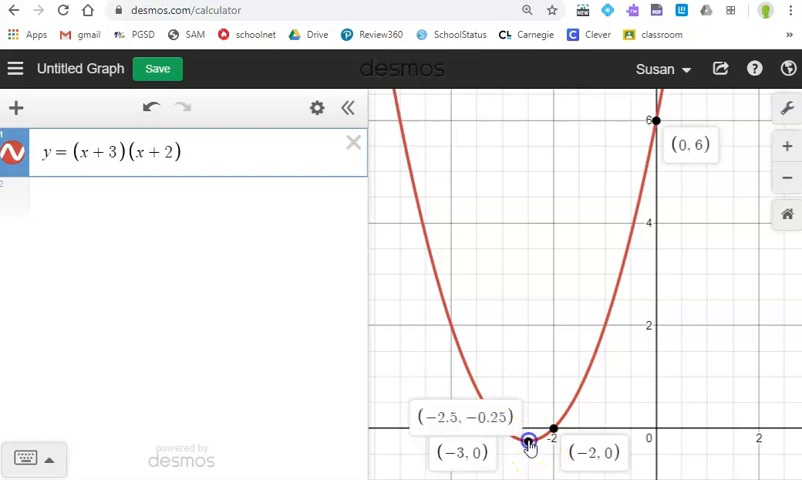
pyautogui.moveTo(620, 367)
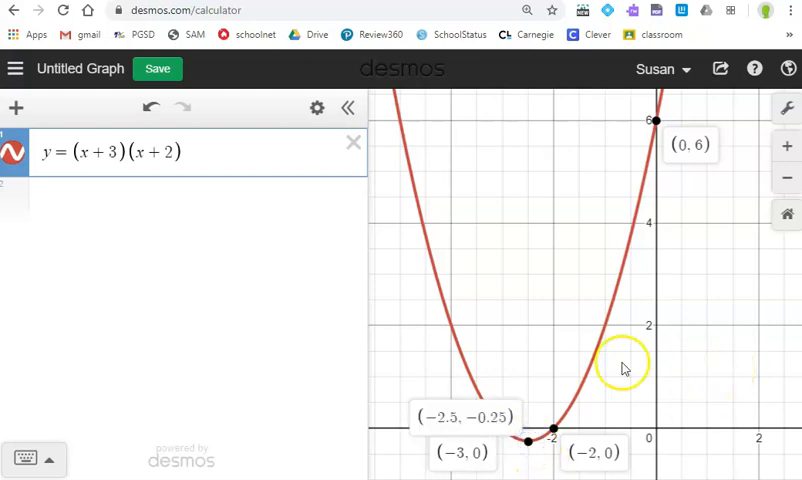
pyautogui.moveTo(721, 69)
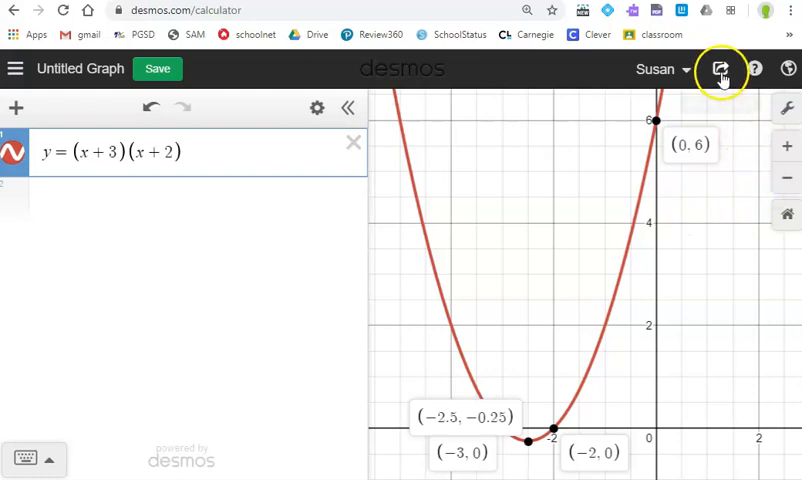
pyautogui.moveTo(721, 68)
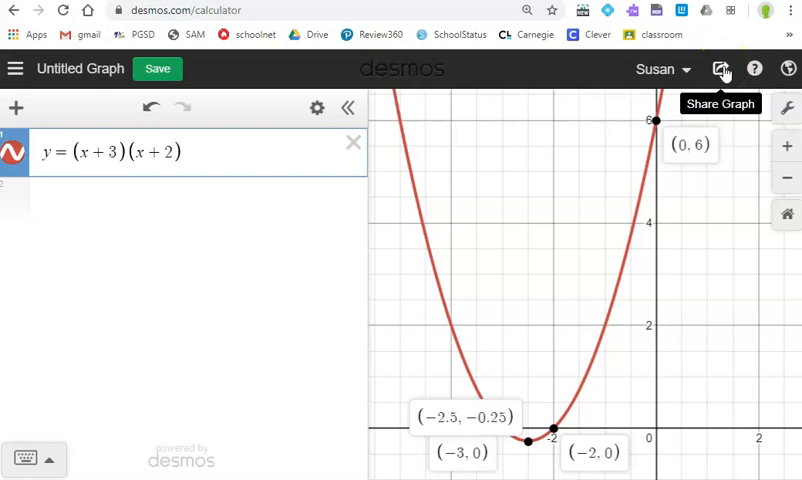
# Bring up the Share Graph dialog from the top bar
pyautogui.click(721, 68)
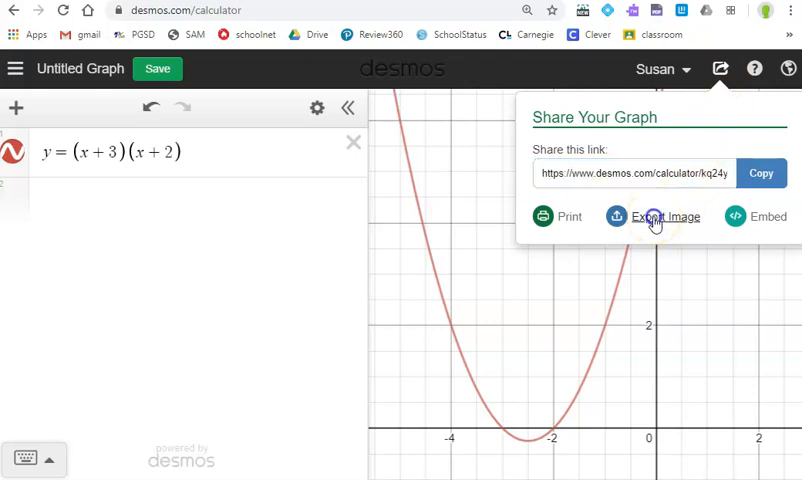
# Download the graph as a Medium Rectangle PNG with medium line thickness
pyautogui.click(666, 216)
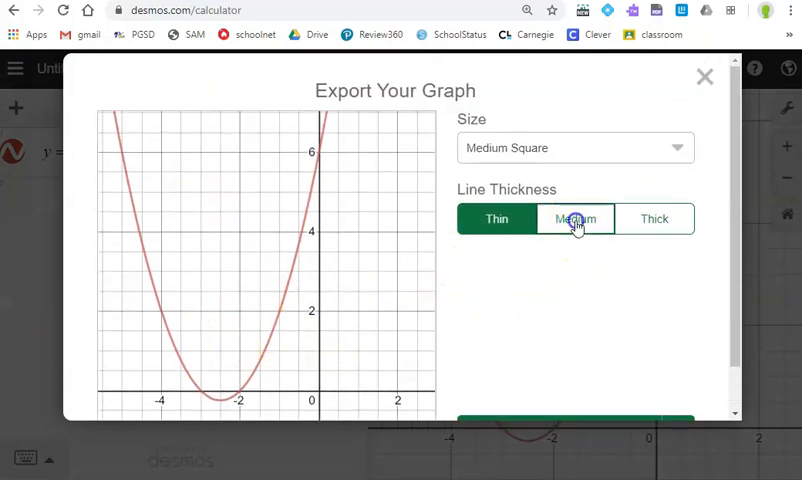
pyautogui.click(575, 147)
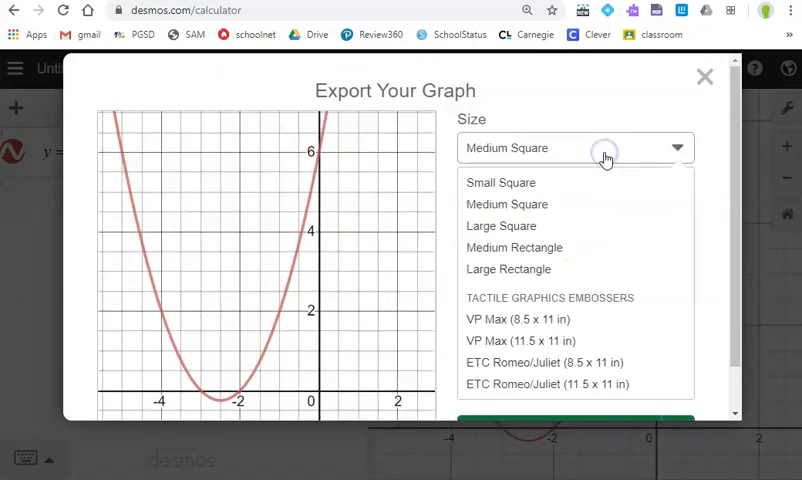
pyautogui.click(520, 319)
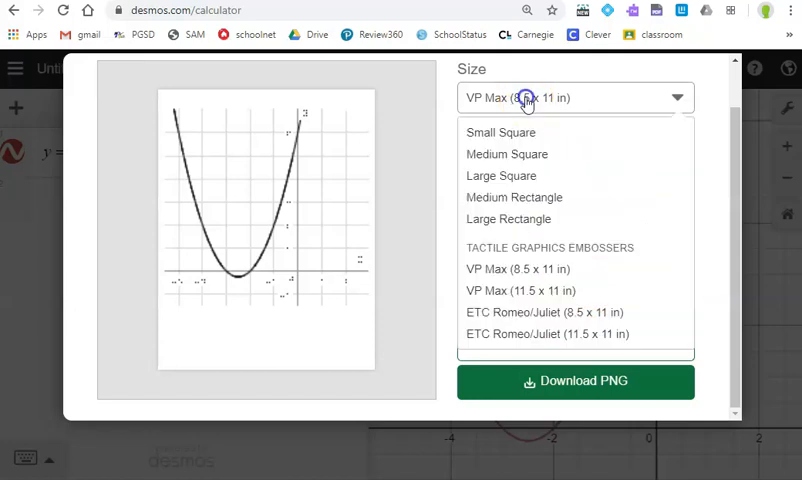
pyautogui.click(544, 312)
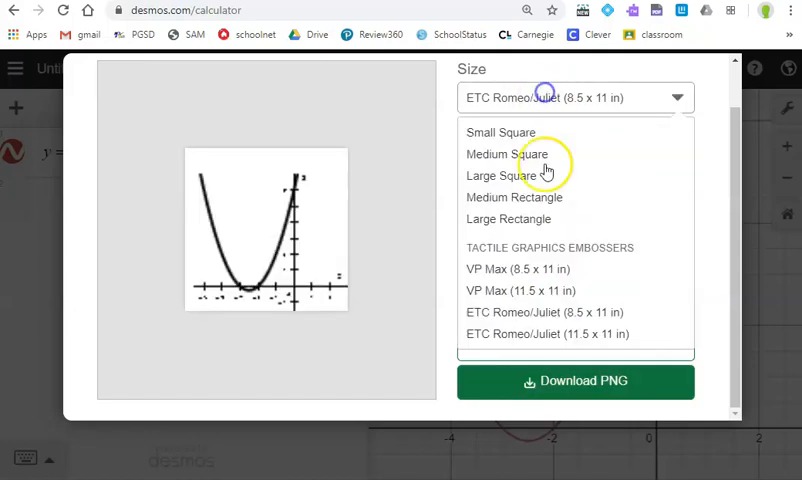
pyautogui.moveTo(521, 219)
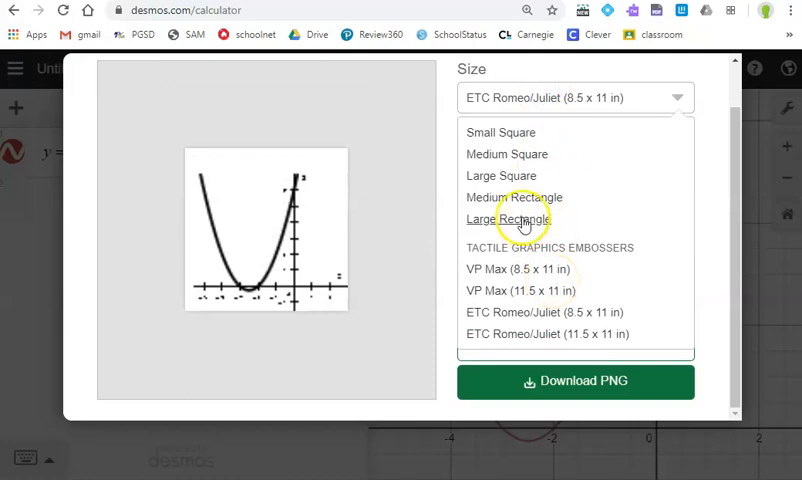
pyautogui.click(510, 219)
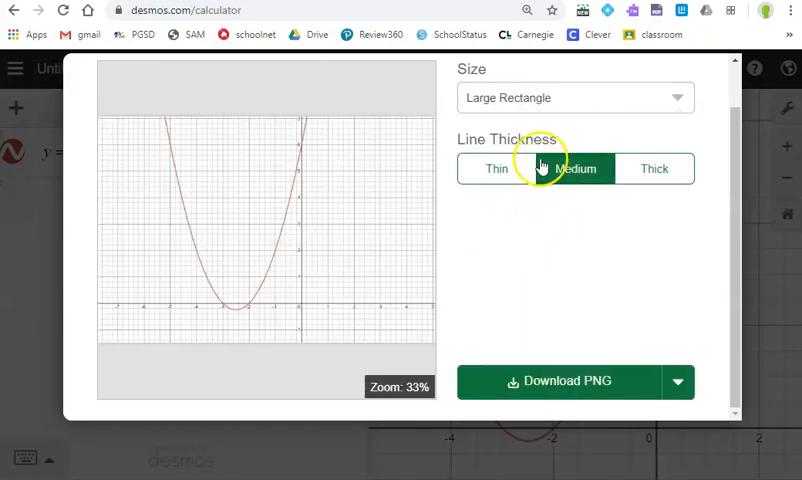
pyautogui.click(575, 97)
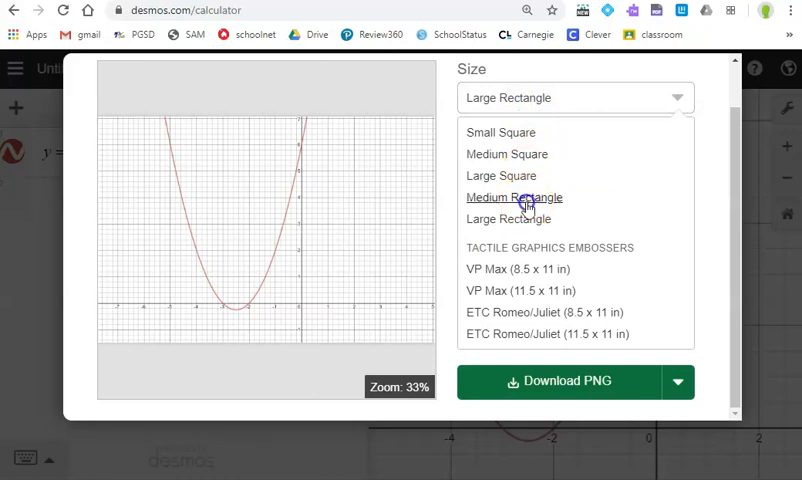
pyautogui.click(514, 197)
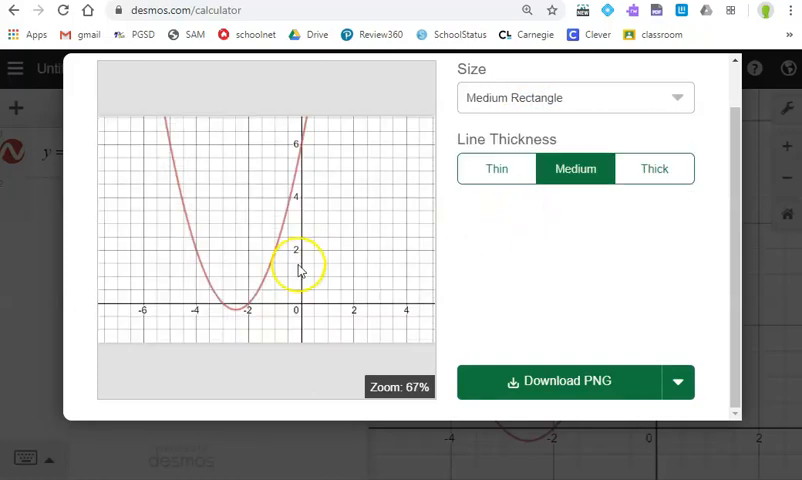
pyautogui.click(654, 168)
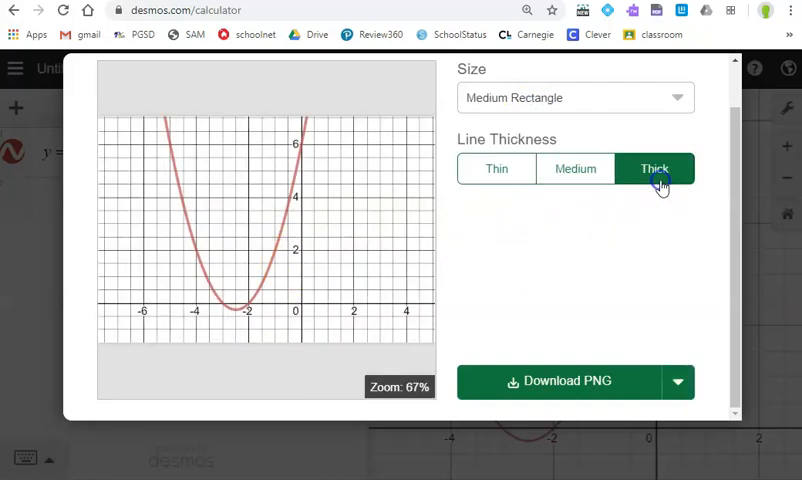
pyautogui.click(575, 168)
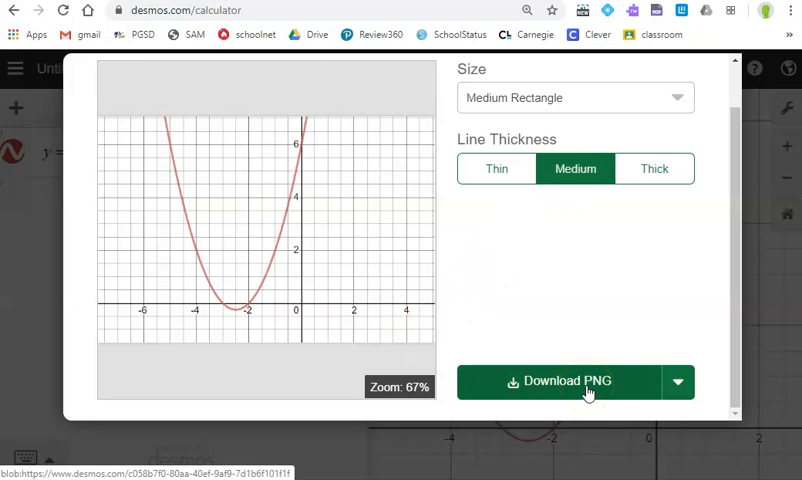
pyautogui.moveTo(315, 138)
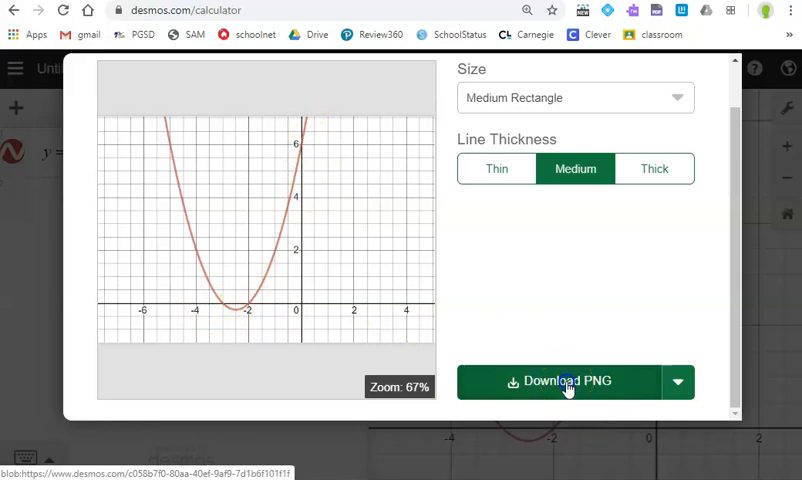
pyautogui.click(563, 381)
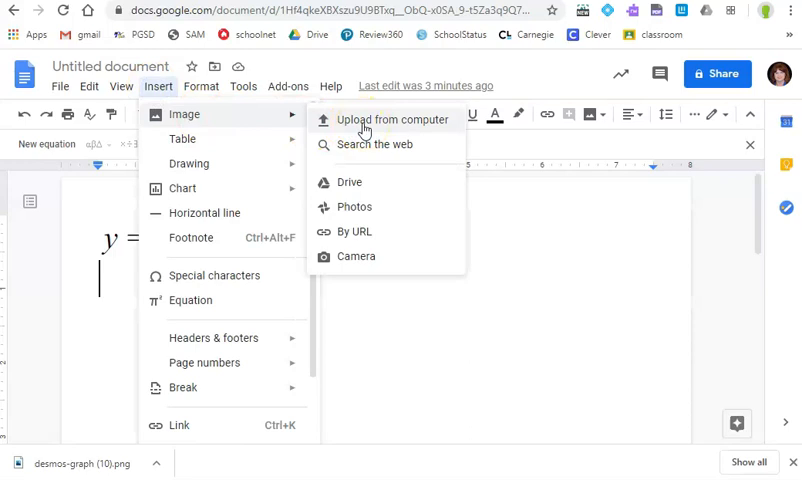
# Select the pasted Desmos parabola image in the document
pyautogui.click(393, 119)
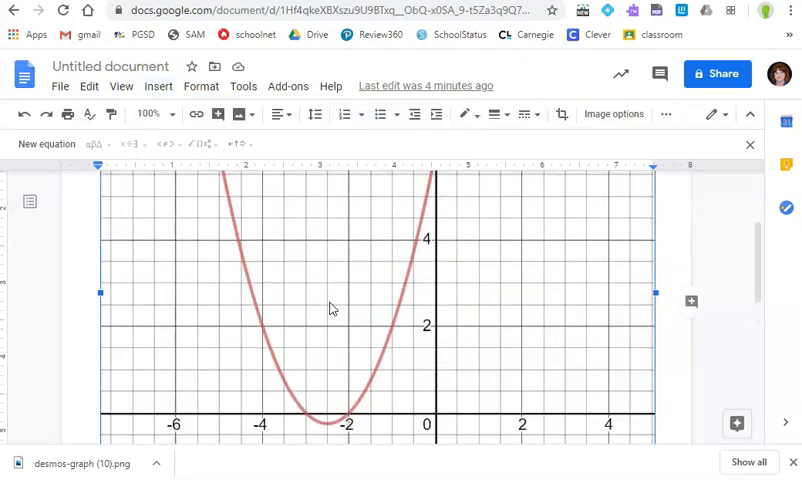
pyautogui.moveTo(610, 345)
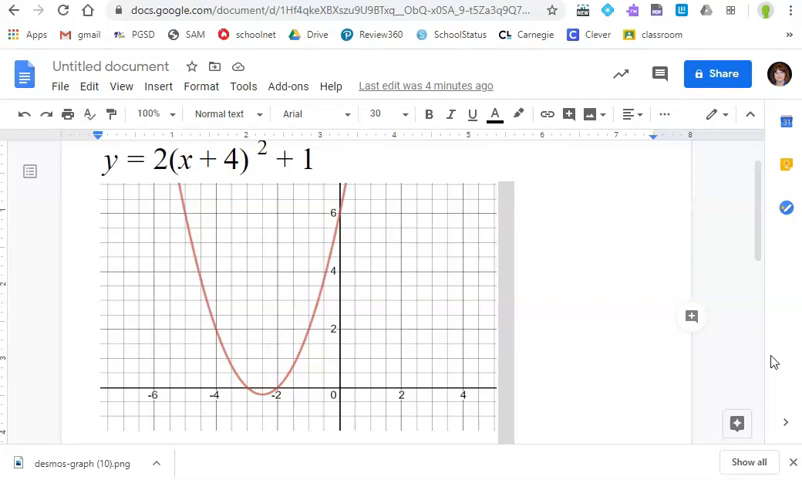
pyautogui.moveTo(574, 362)
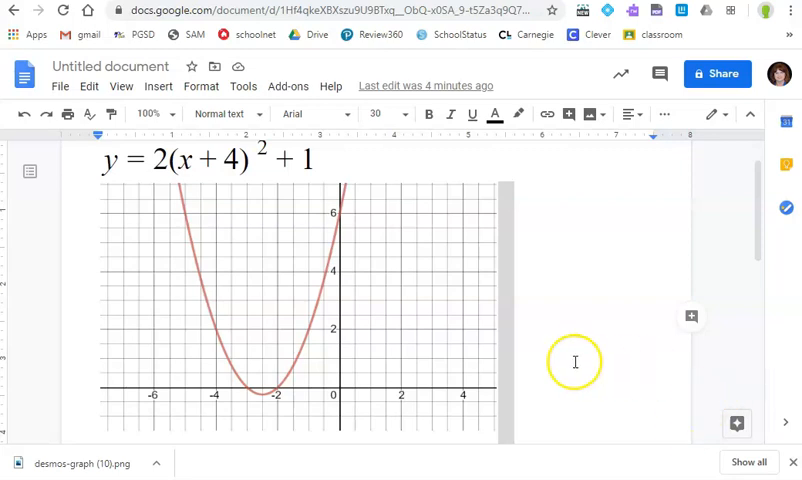
pyautogui.moveTo(556, 354)
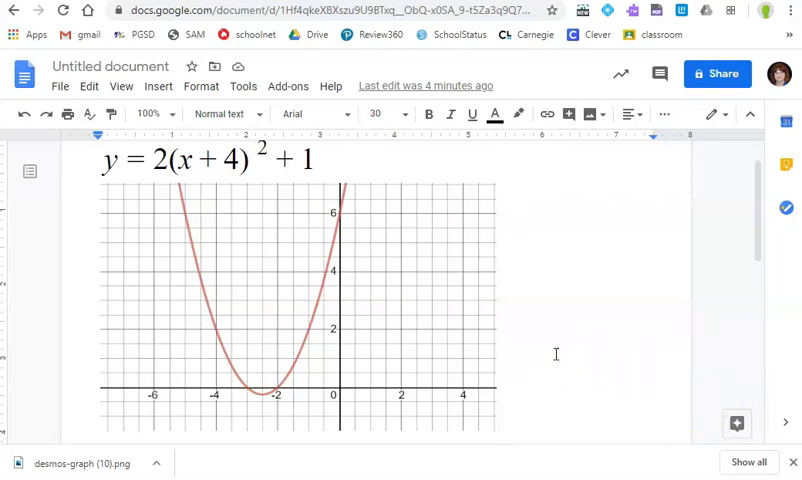
# Delete the graph image, then start a new blank drawing and open its Image tool
pyautogui.press('Delete')
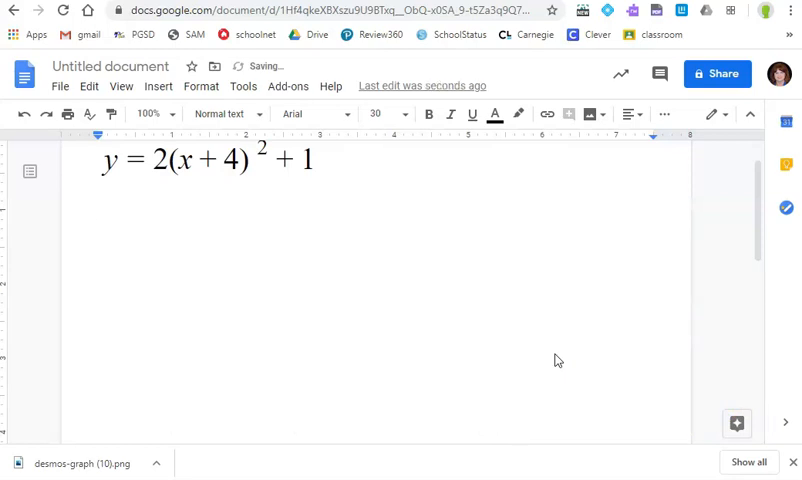
pyautogui.click(159, 86)
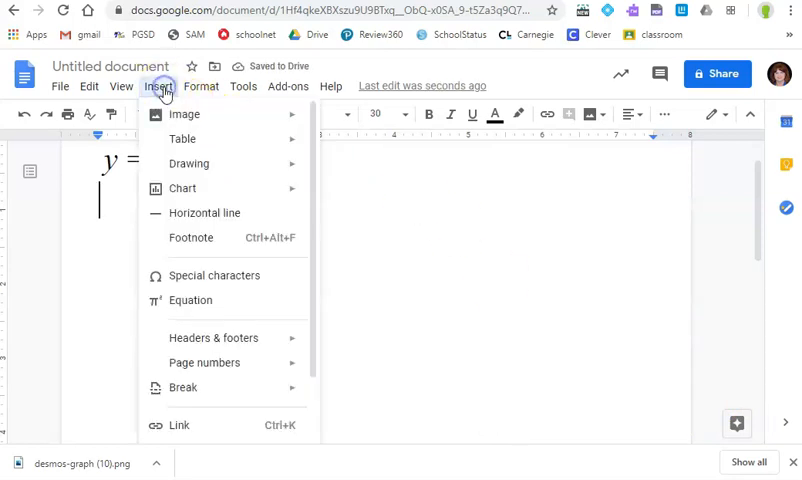
pyautogui.click(189, 163)
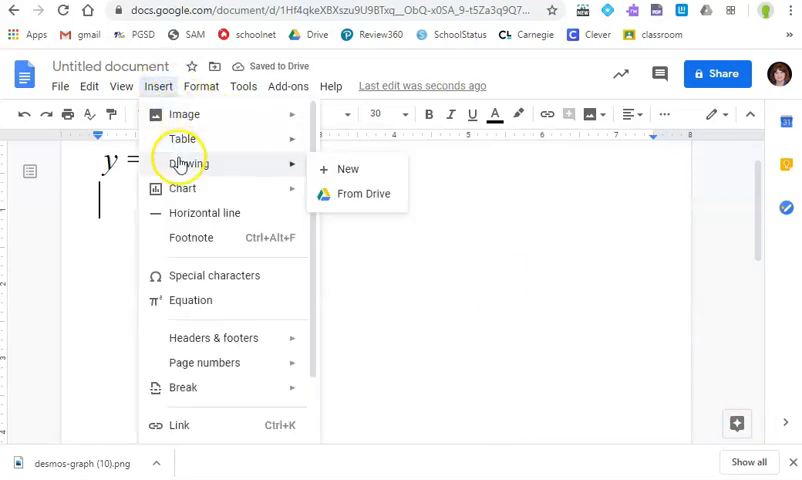
pyautogui.moveTo(360, 183)
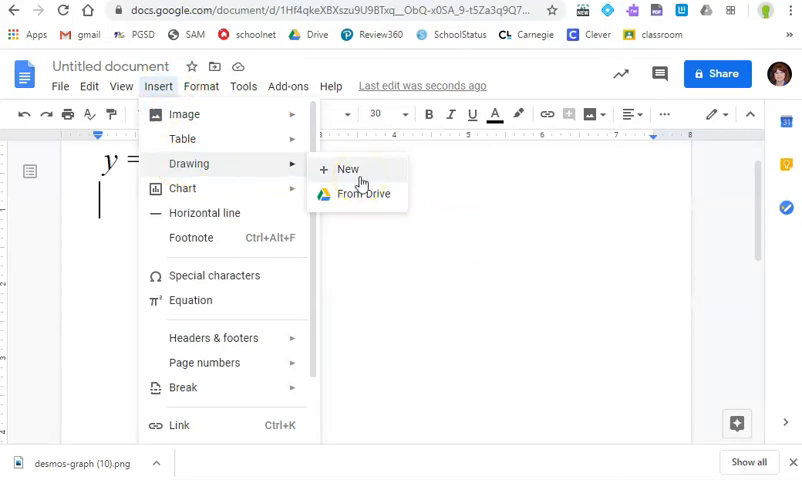
pyautogui.click(347, 169)
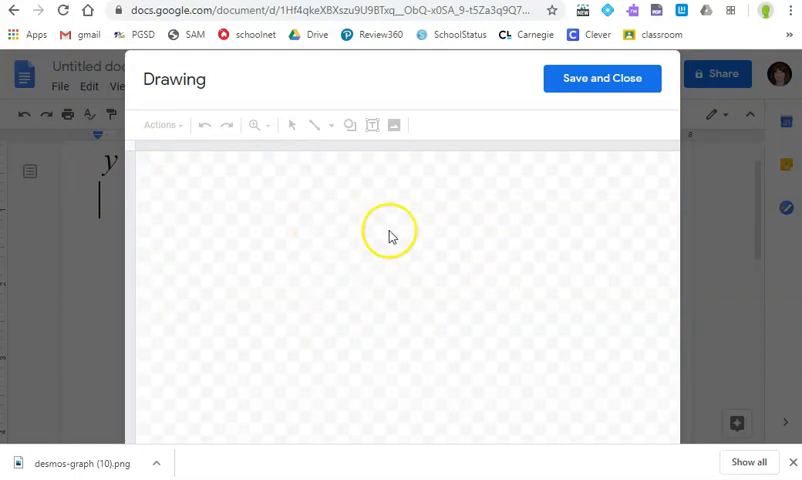
pyautogui.click(393, 124)
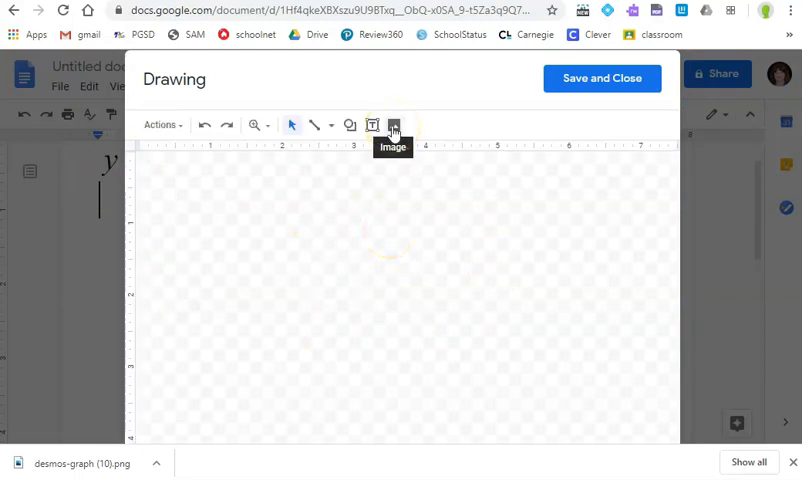
pyautogui.click(392, 125)
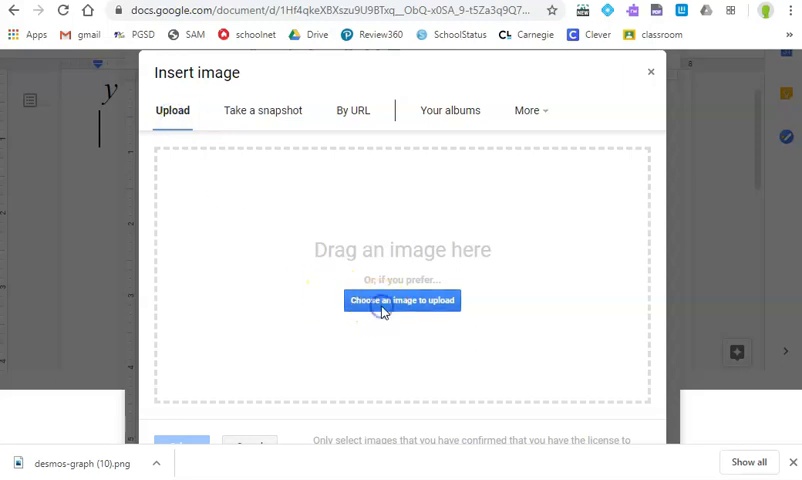
# Upload desmos-graph (10).png from the computer into the drawing
pyautogui.click(401, 300)
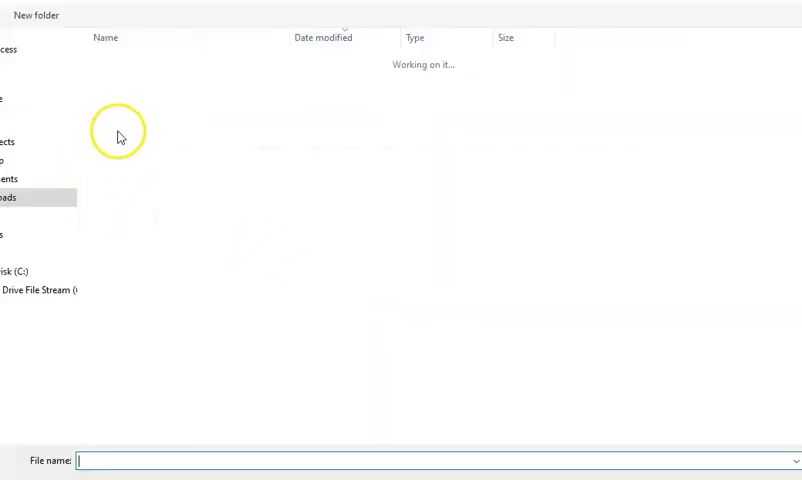
pyautogui.click(150, 81)
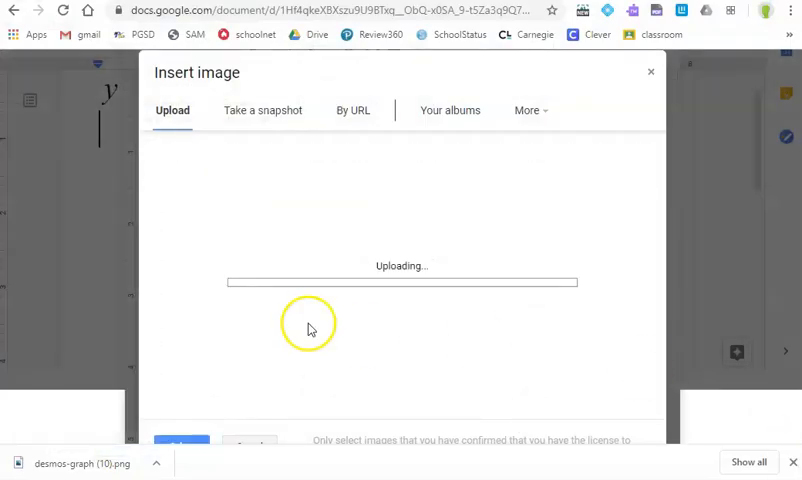
pyautogui.moveTo(308, 359)
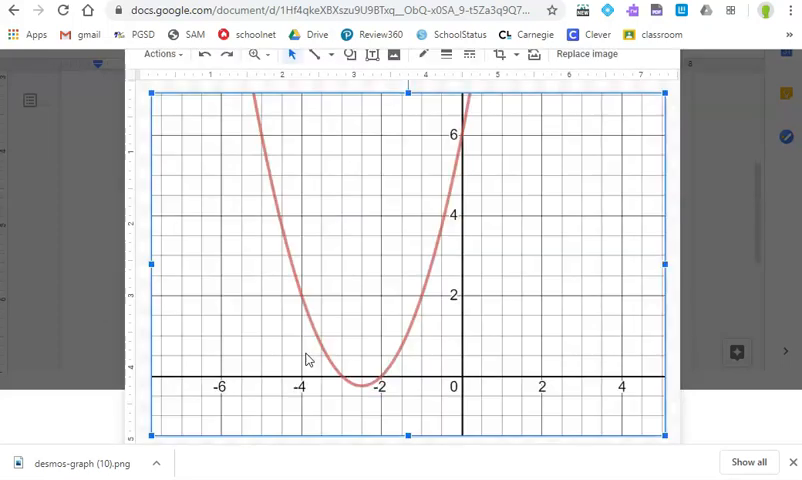
pyautogui.moveTo(452, 312)
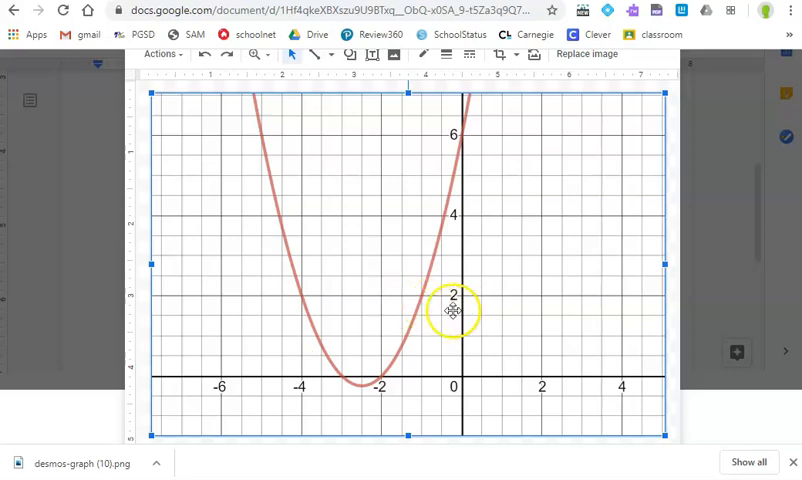
pyautogui.moveTo(698, 335)
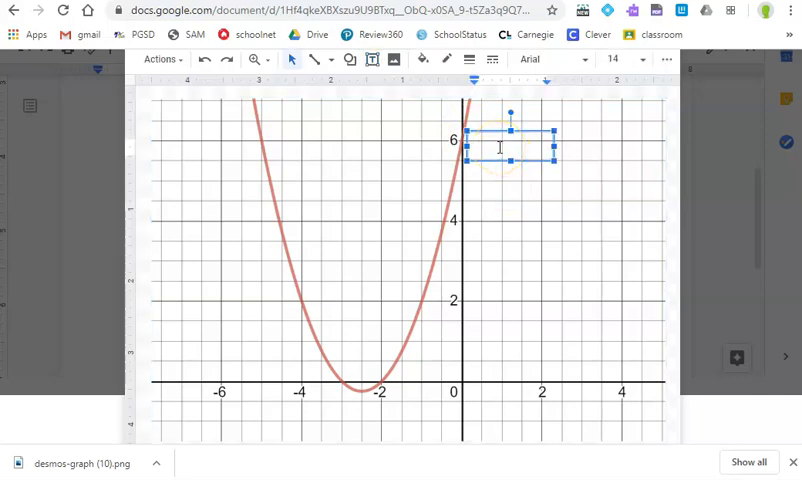
# Type 'Y Intercept (0, 6)' in the text box beside the y-axis 6
pyautogui.write('Y Intercept (')
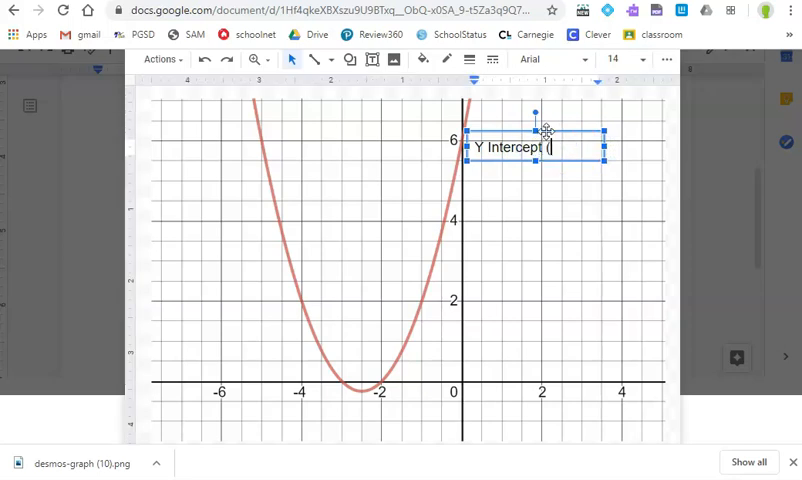
pyautogui.write('0, 6)')
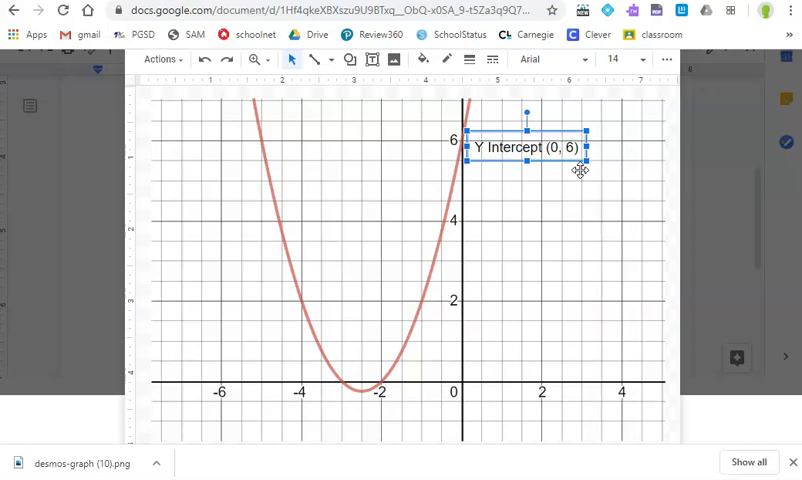
pyautogui.moveTo(553, 132)
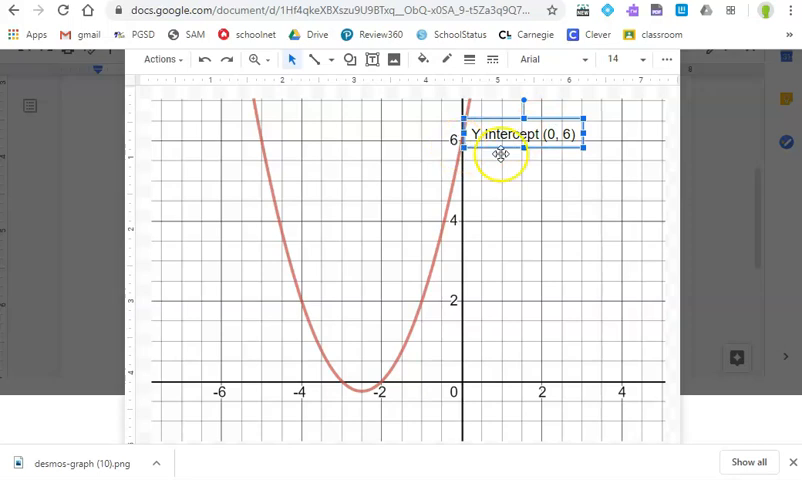
pyautogui.moveTo(378, 392)
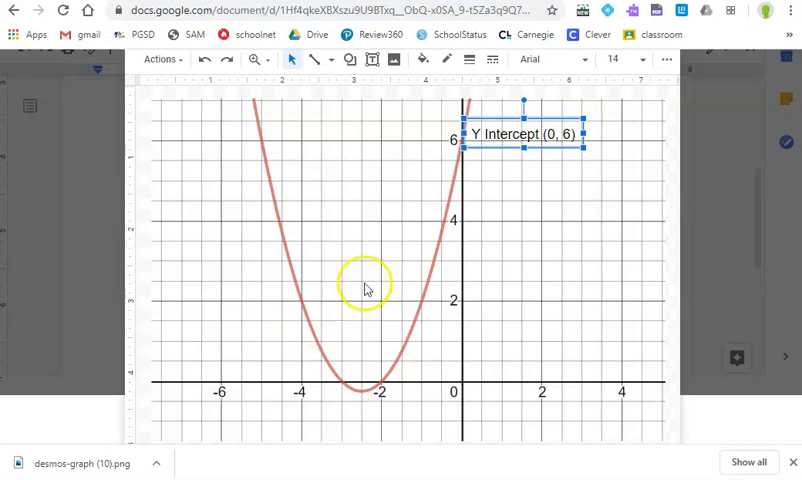
pyautogui.moveTo(680, 288)
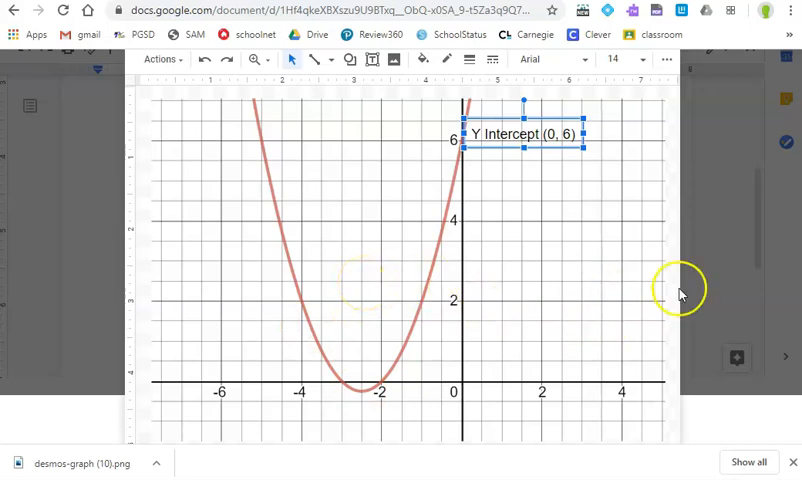
pyautogui.moveTo(613, 197)
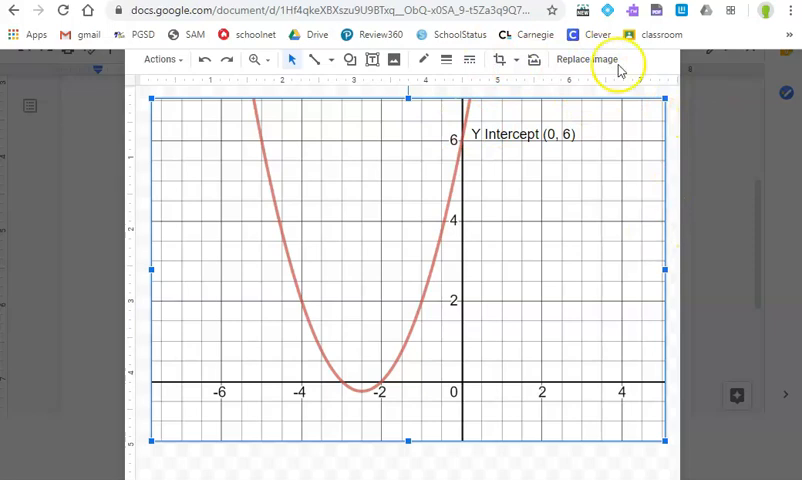
# Save and close the labeled drawing, then scroll down to view it below the equation
pyautogui.doubleClick(400, 280)
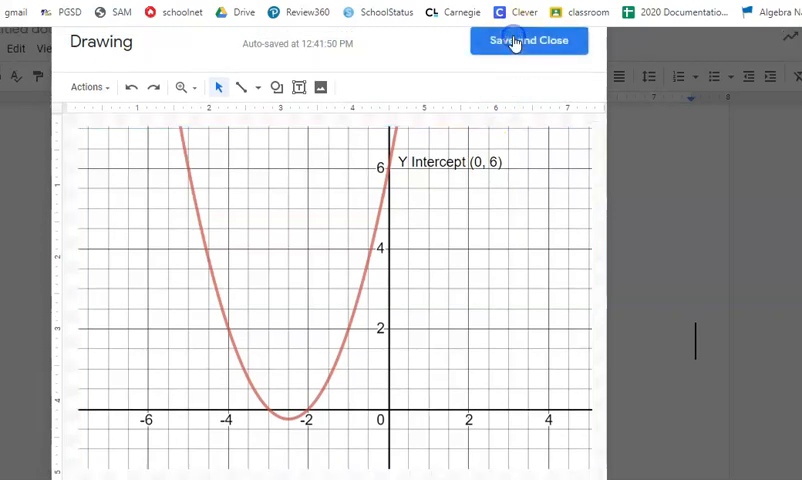
pyautogui.click(528, 40)
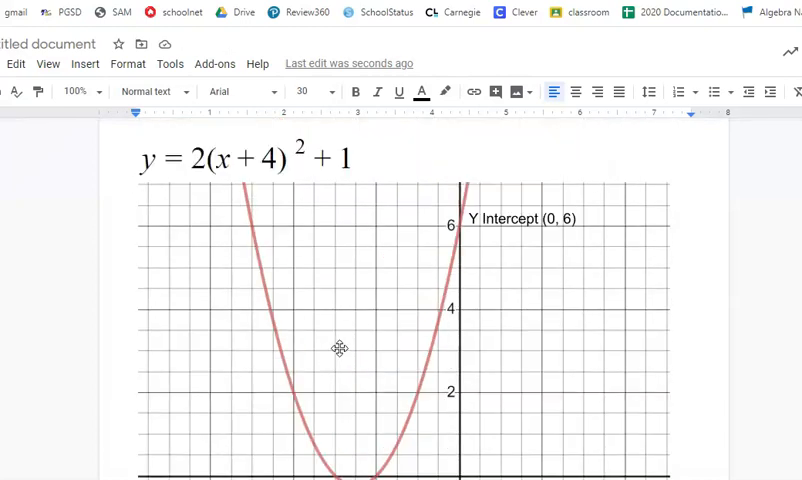
pyautogui.moveTo(450, 313)
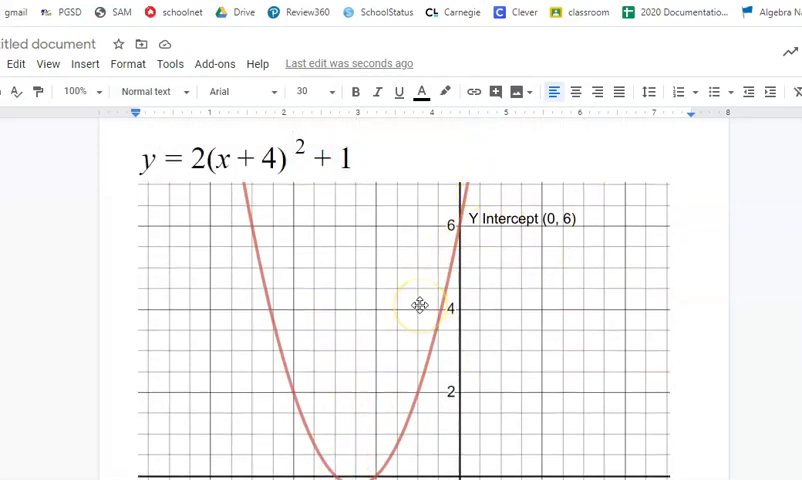
pyautogui.scroll(-3)
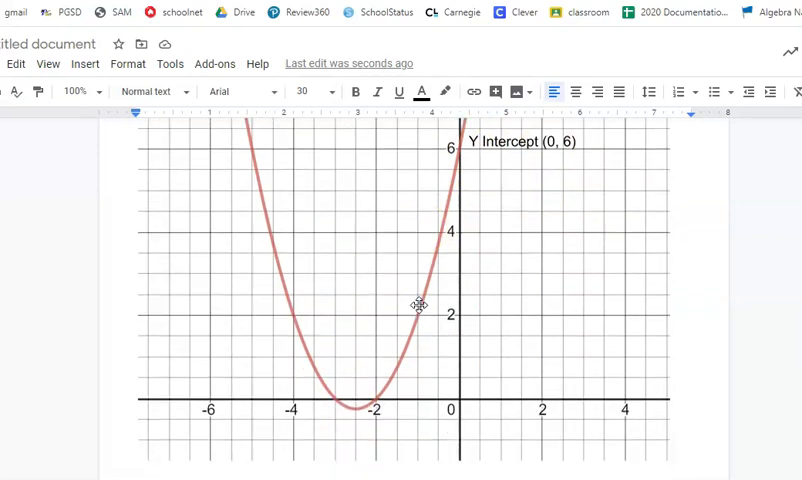